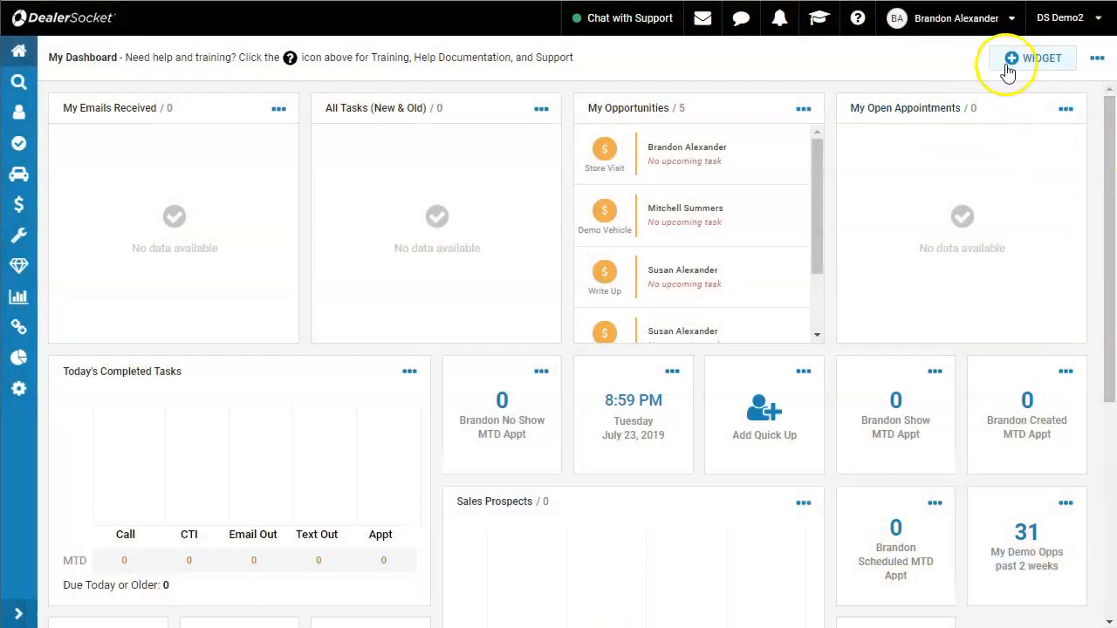
mouse_move(248, 314)
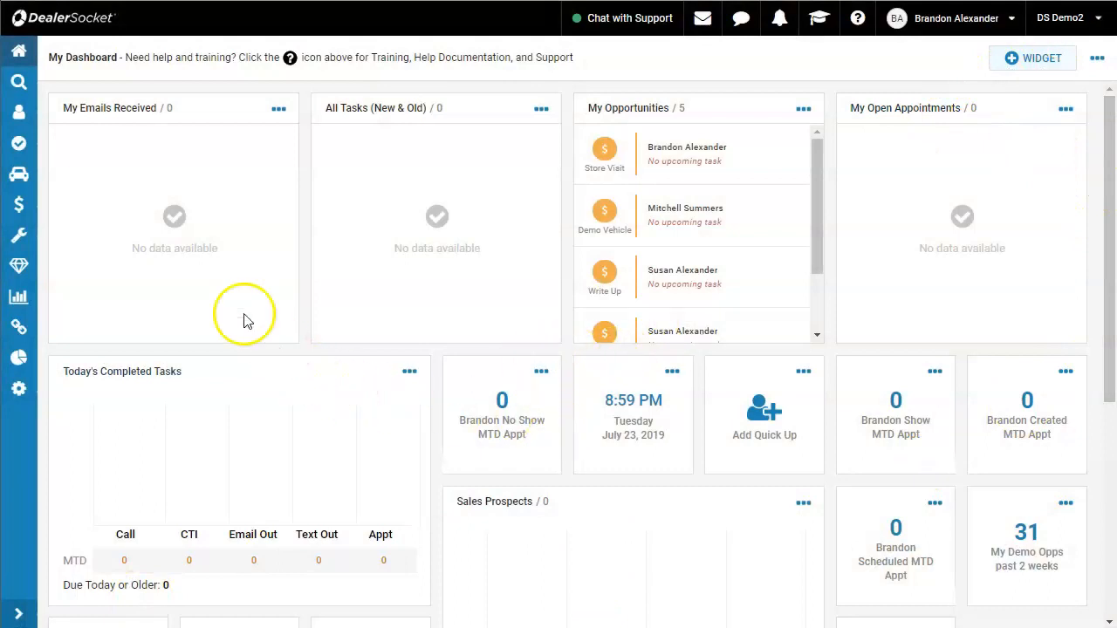
mouse_move(538, 116)
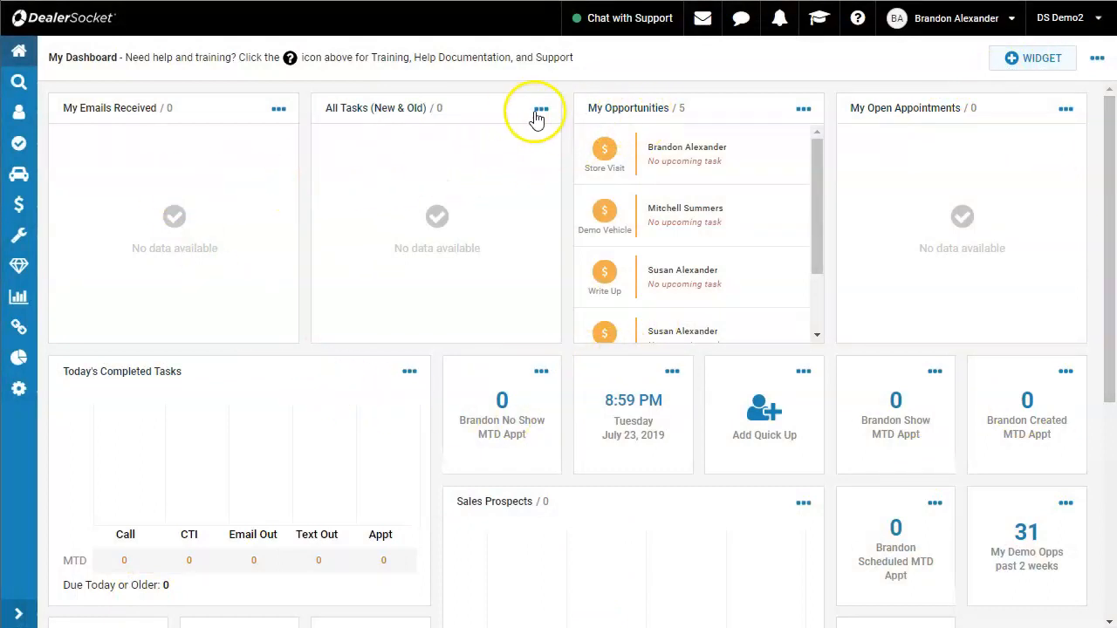
mouse_move(29, 146)
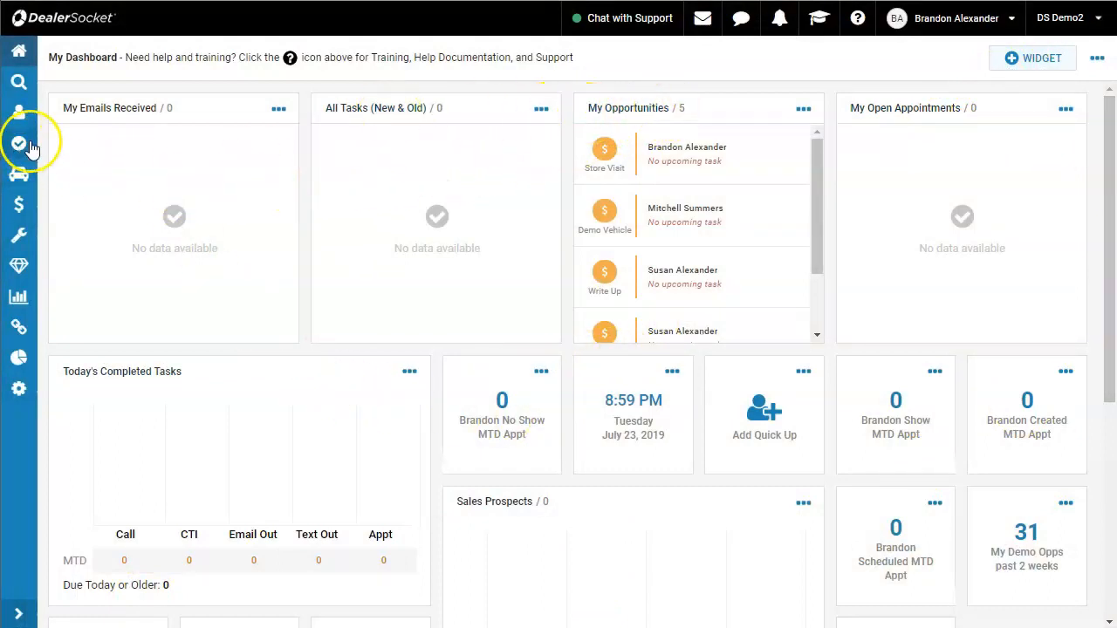
Step: Go to the Opportunities area from the dashboard sidebar
click(17, 144)
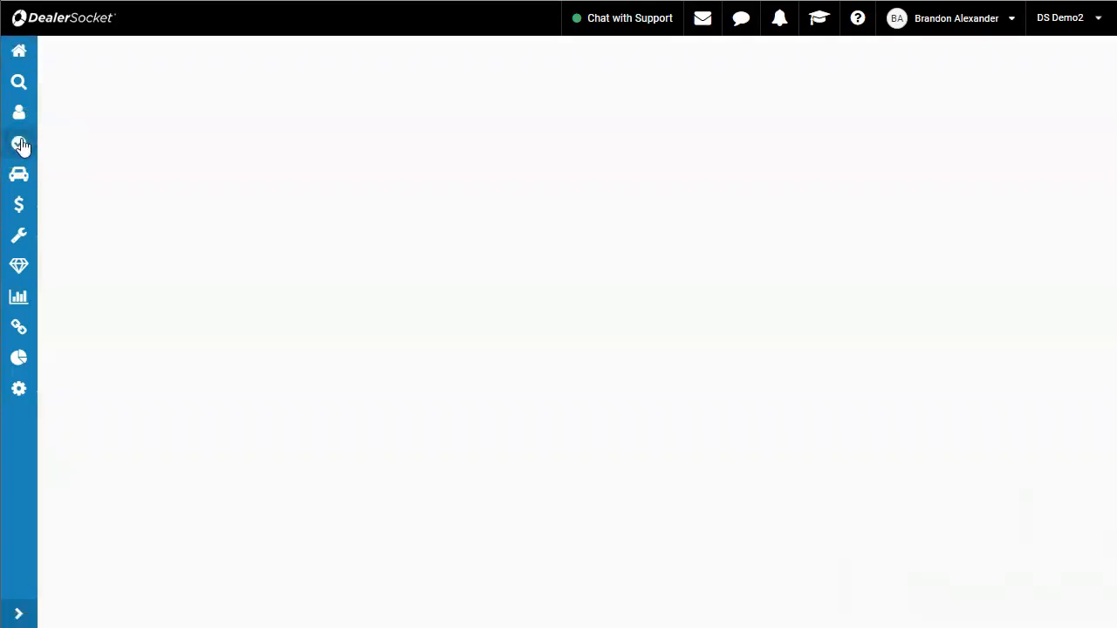
Step: Show the My Open Events opportunities and bring up the list of saved views
click(17, 143)
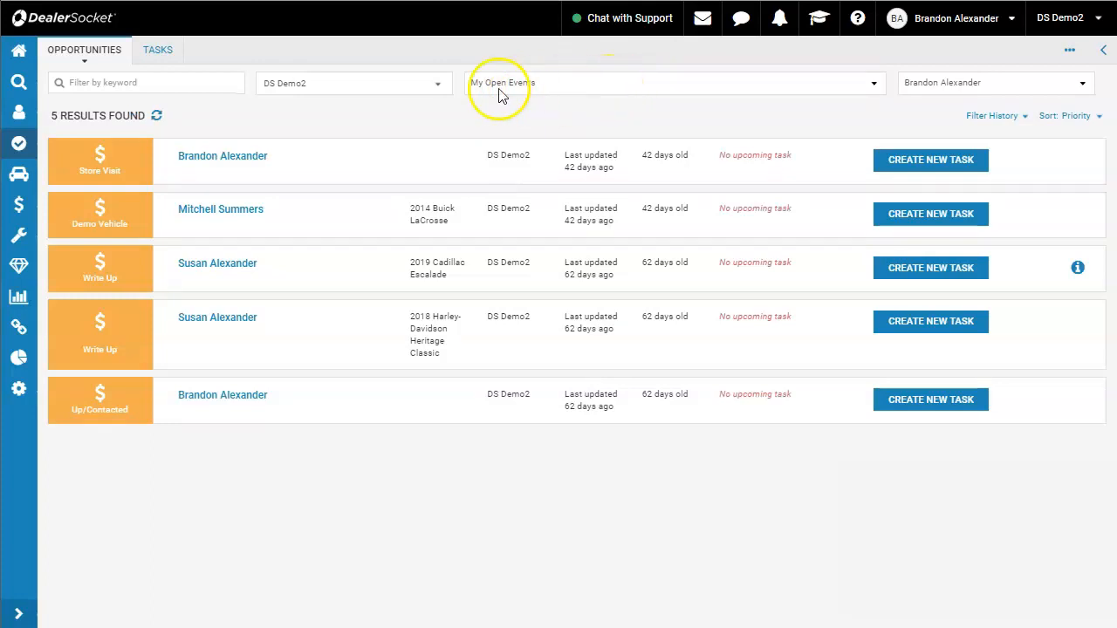
mouse_move(536, 91)
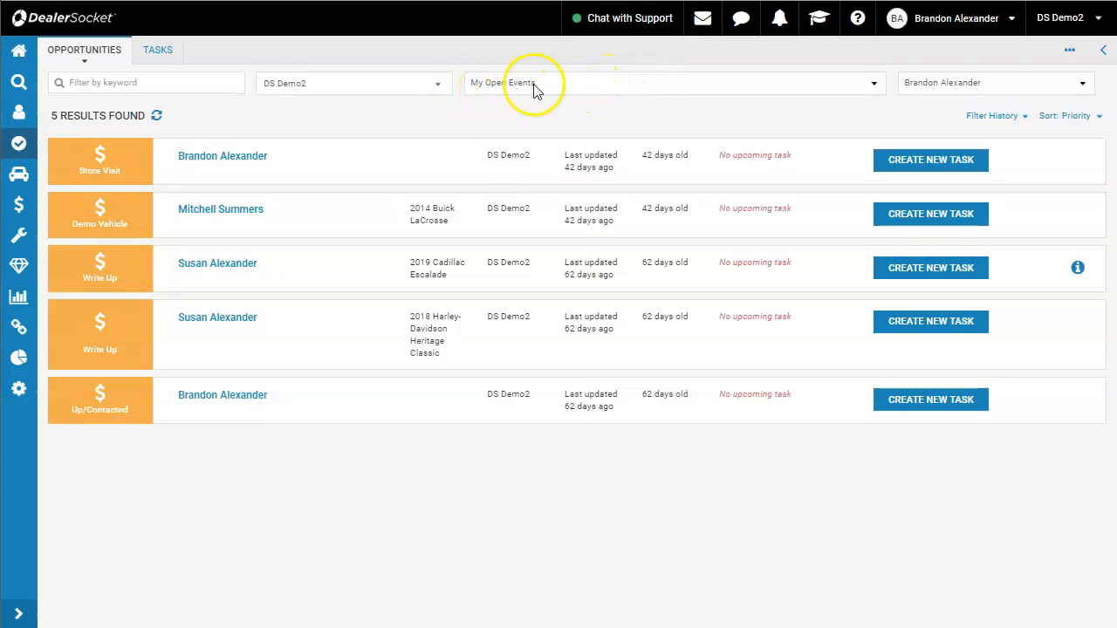
mouse_move(520, 103)
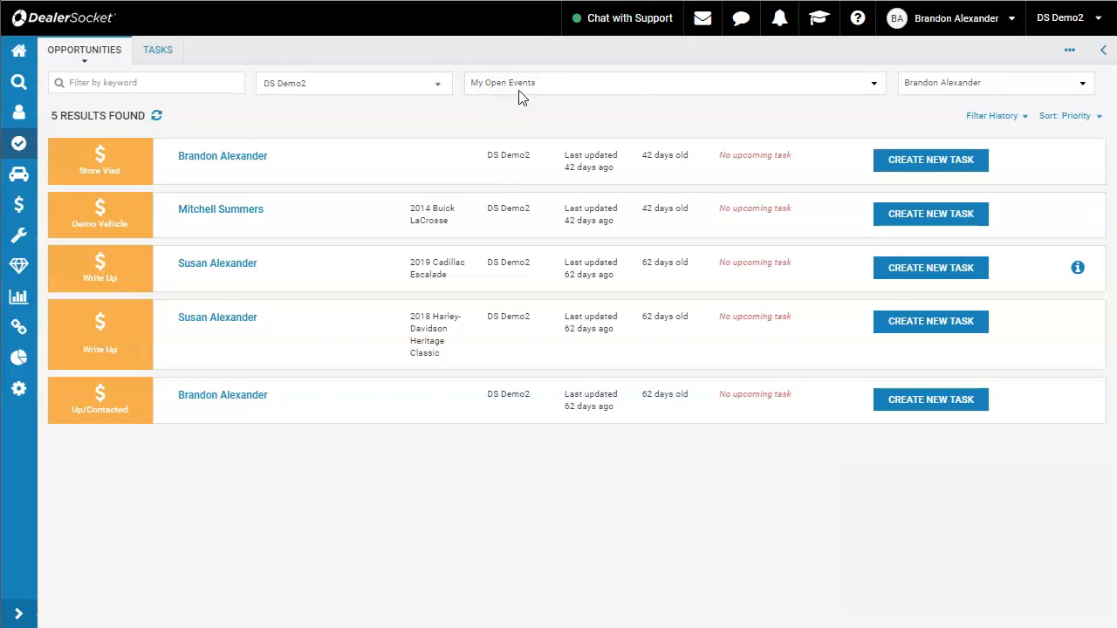
click(671, 82)
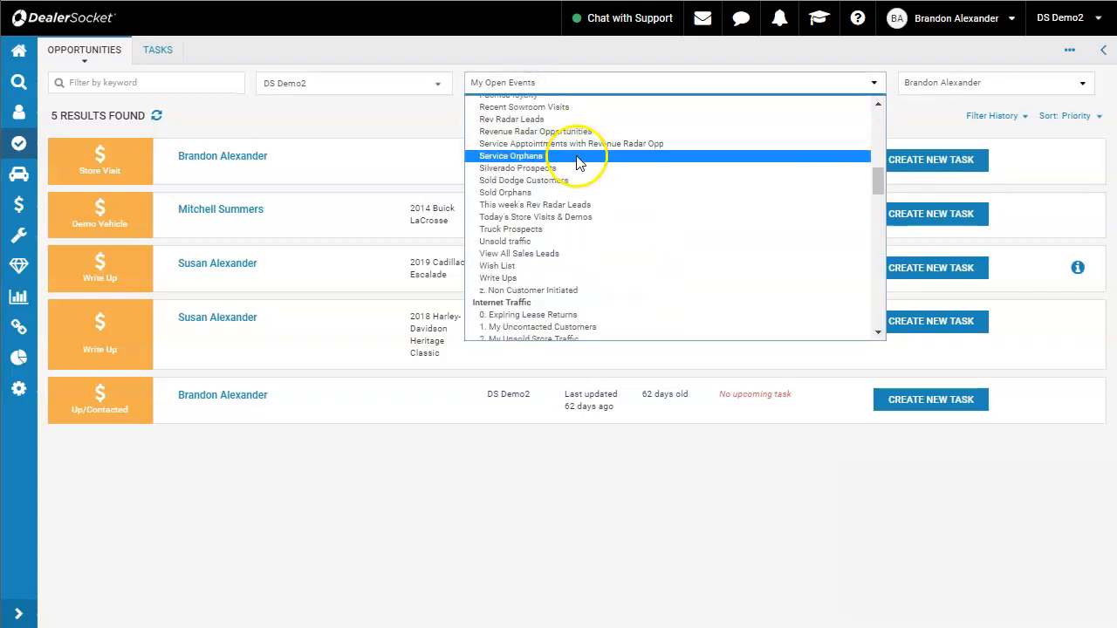
Step: Apply the '*All Solds' view to list all sold opportunities
scroll(down, 3)
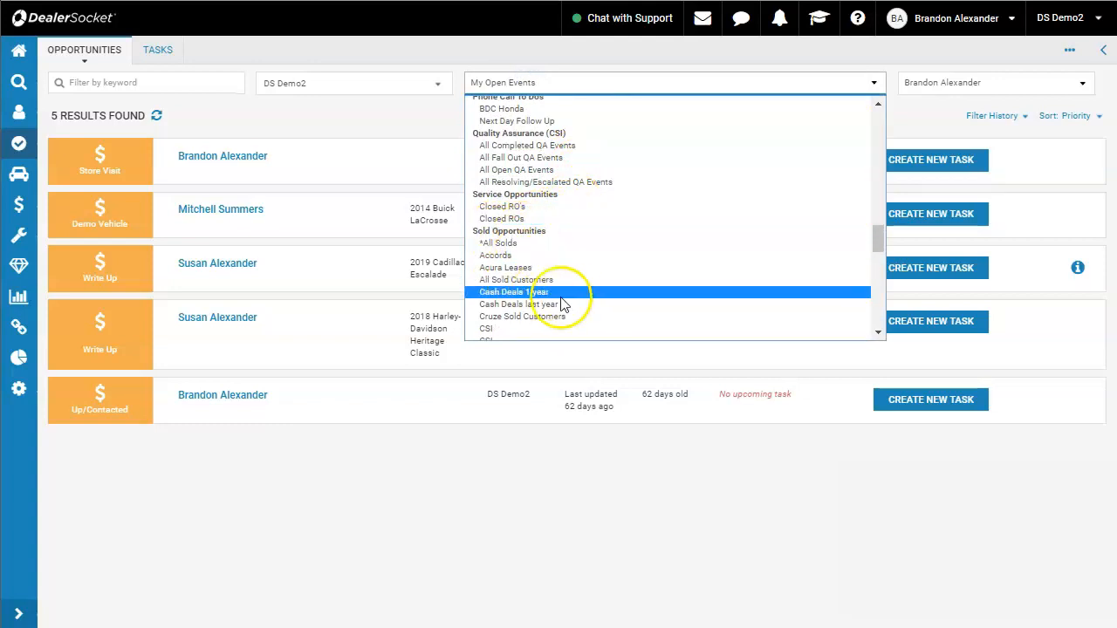
mouse_move(520, 242)
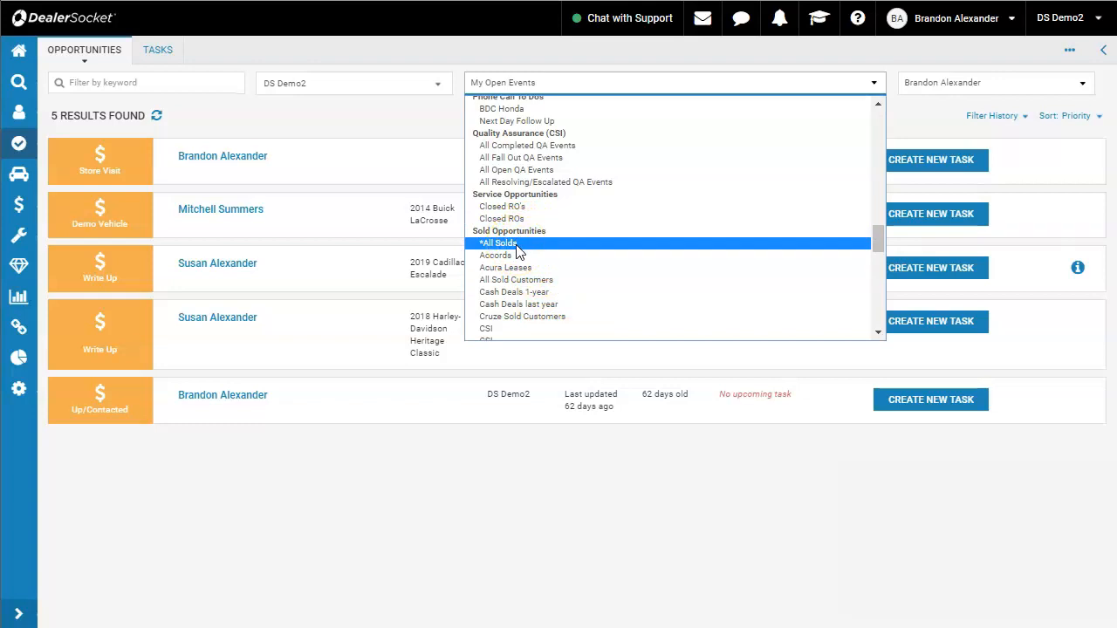
click(499, 242)
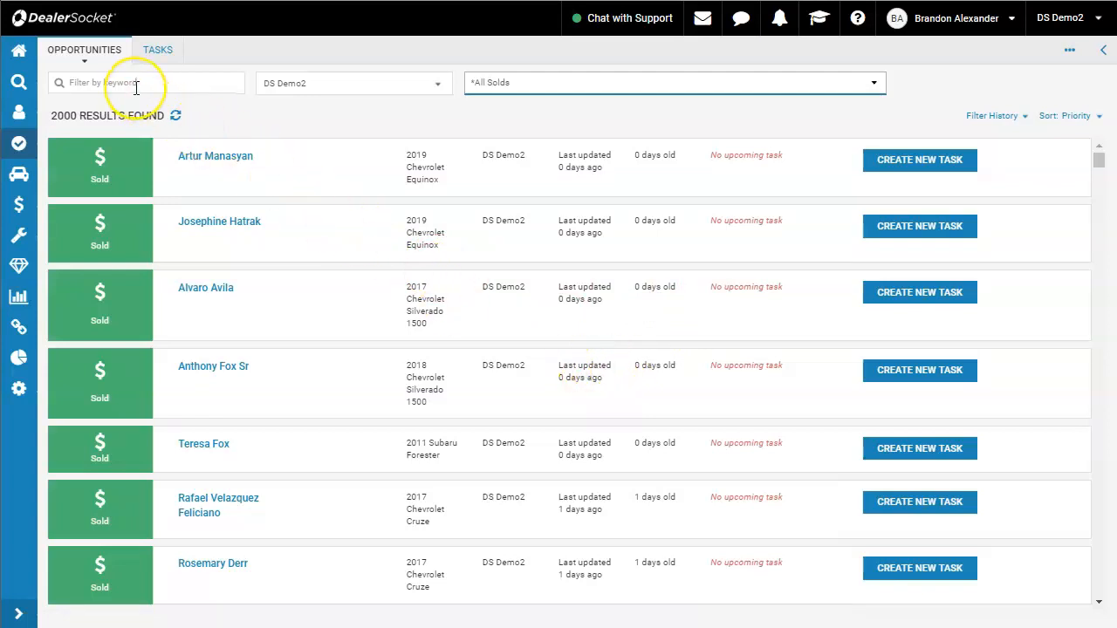
Step: Filter the sold opportunities by the keyword 'Silverado' and look through older results
click(140, 84)
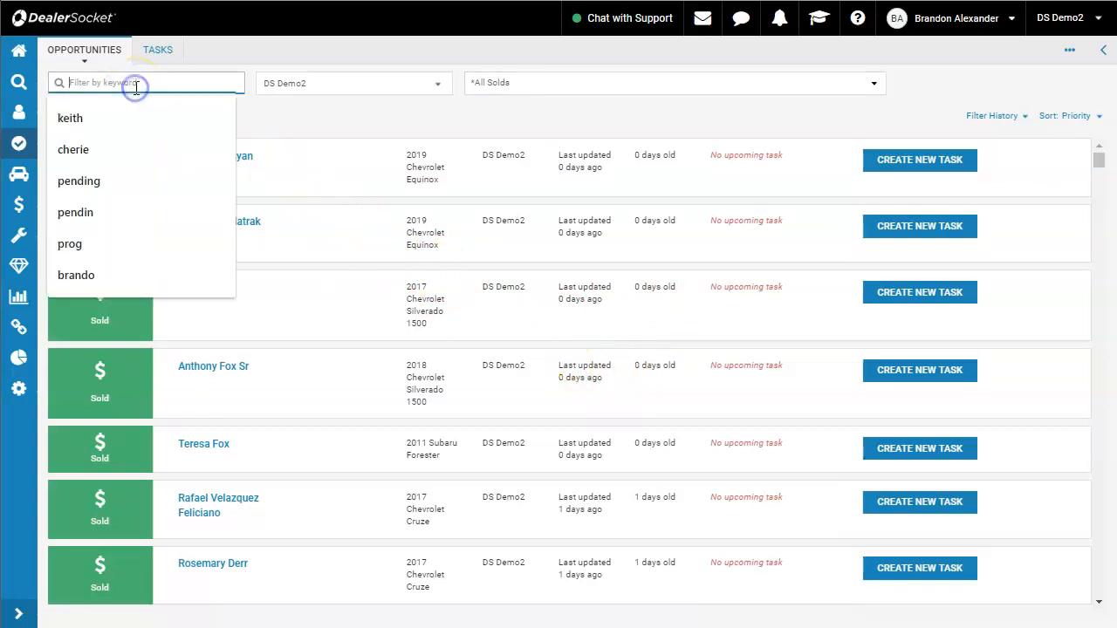
text(Silverado)
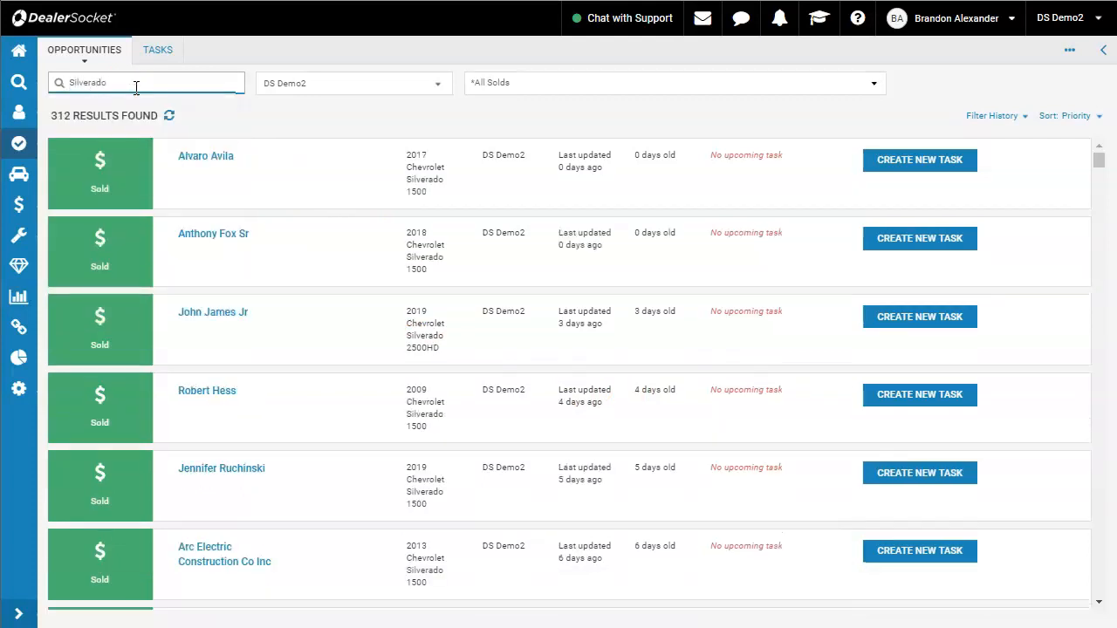
mouse_move(393, 150)
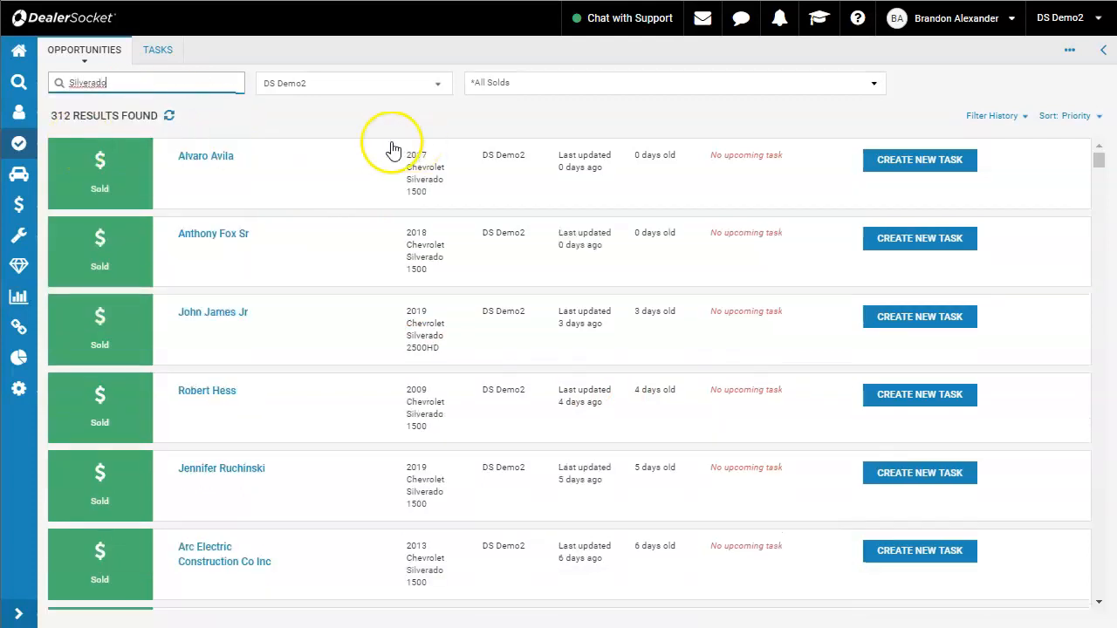
mouse_move(579, 509)
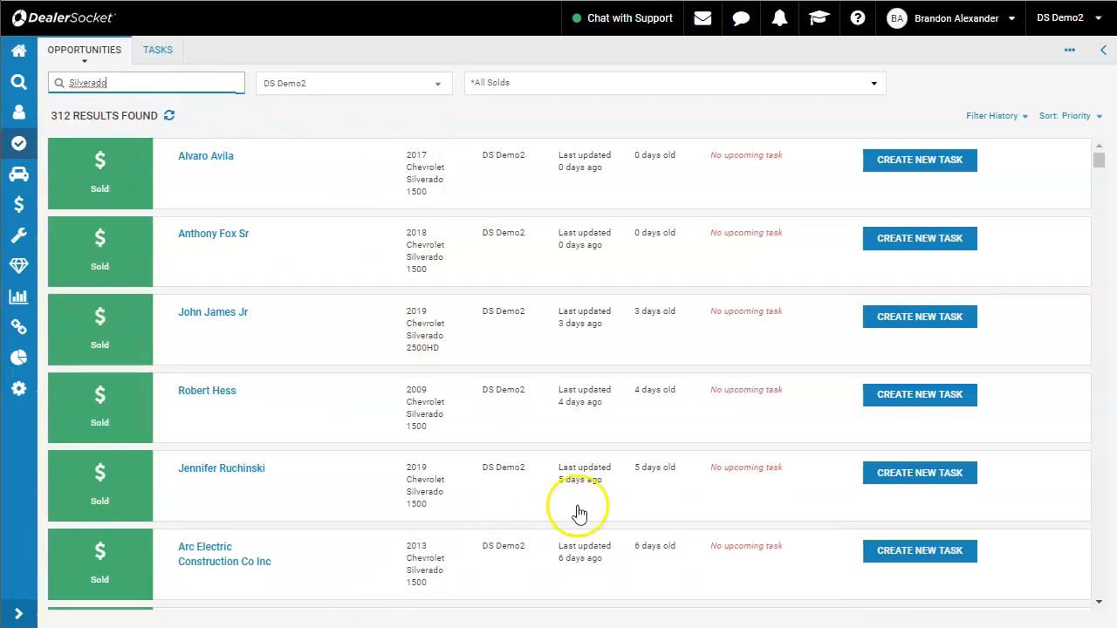
mouse_move(674, 234)
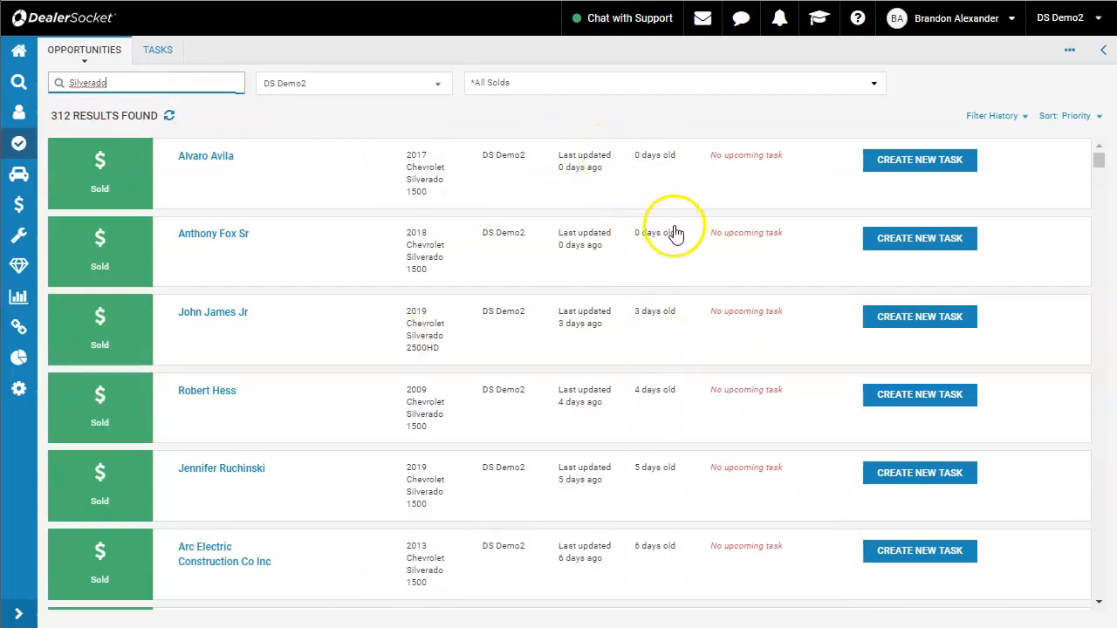
scroll(down, 3)
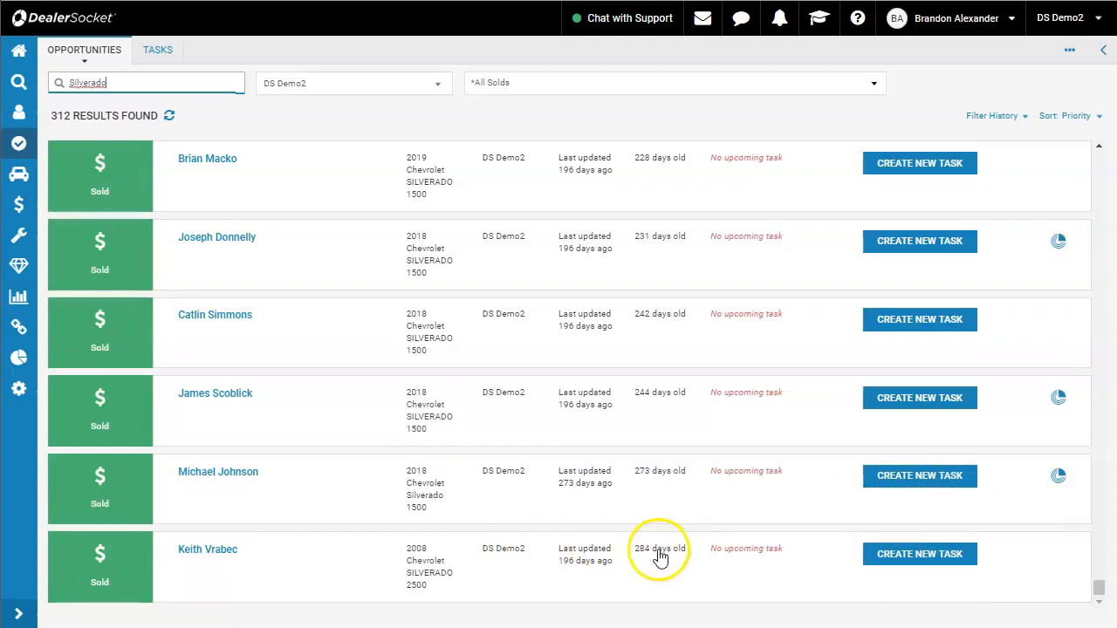
mouse_move(651, 569)
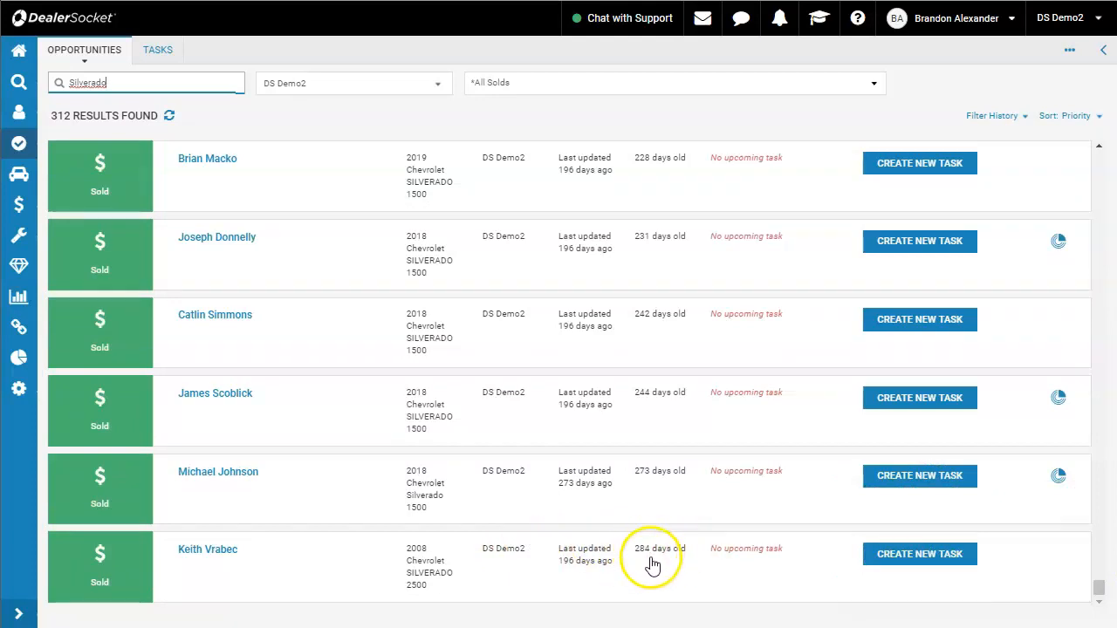
mouse_move(637, 559)
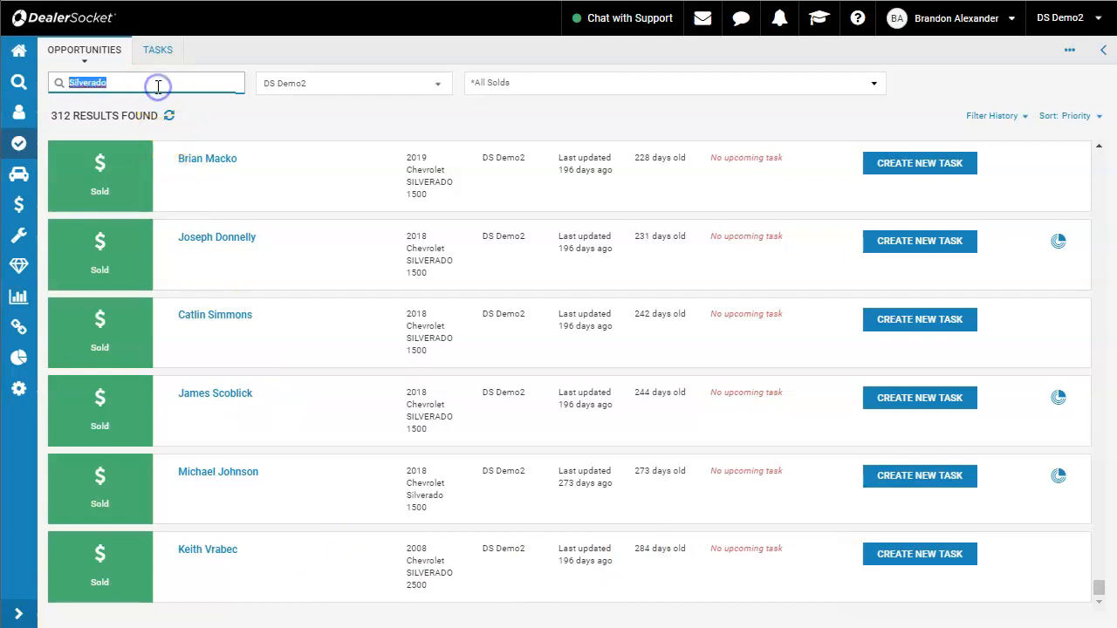
Step: Replace the search keyword with 'Altima' to show only sold Nissan Altima opportunities
text(Nis)
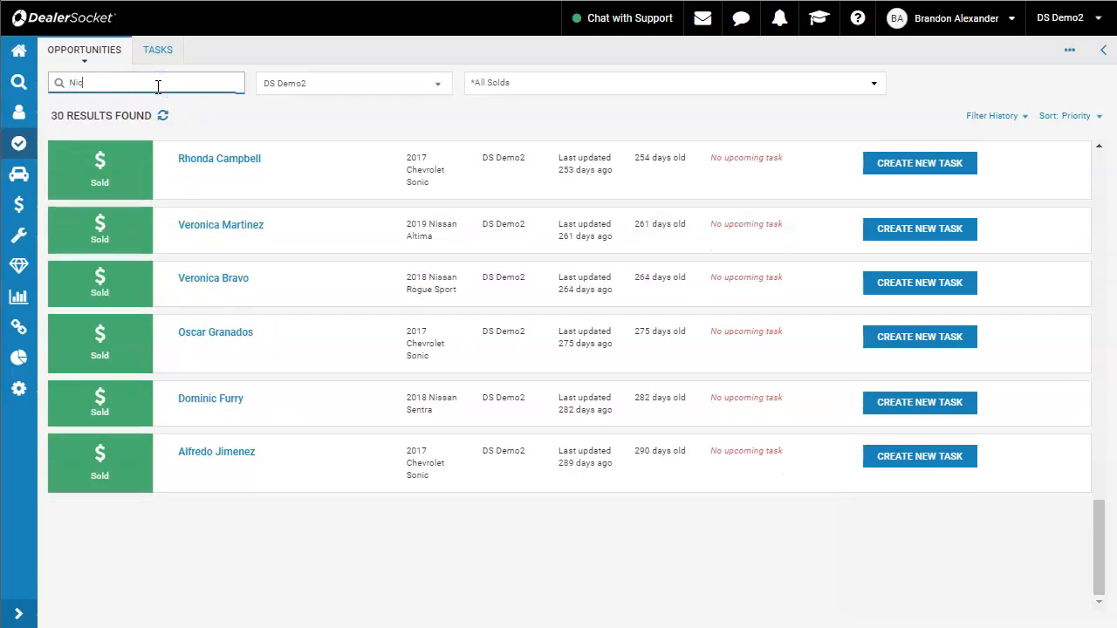
text(Nissa)
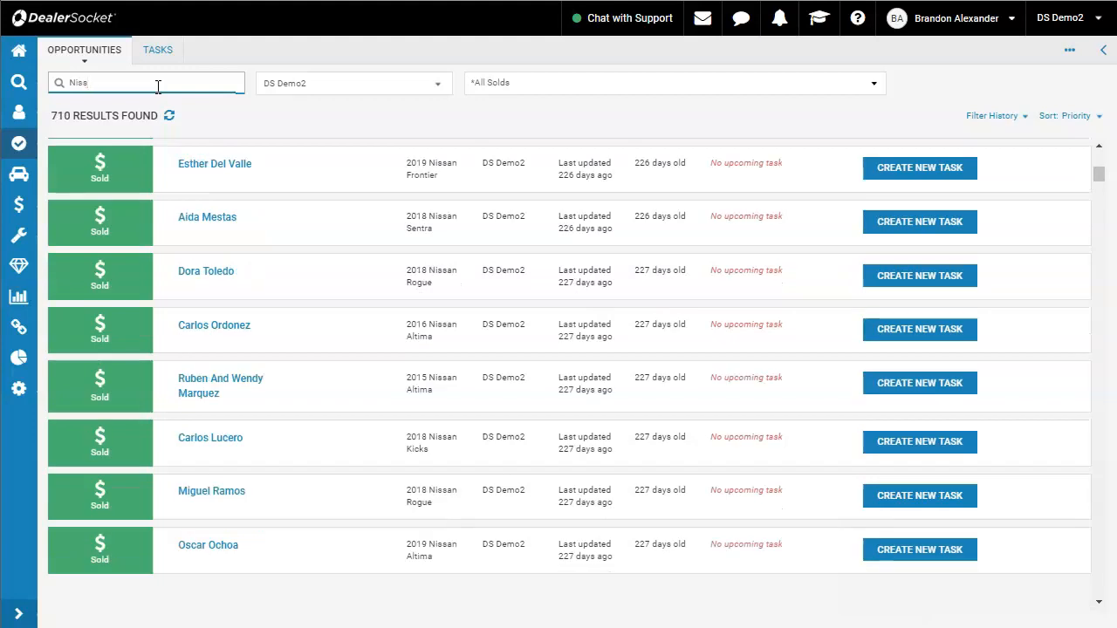
text(A)
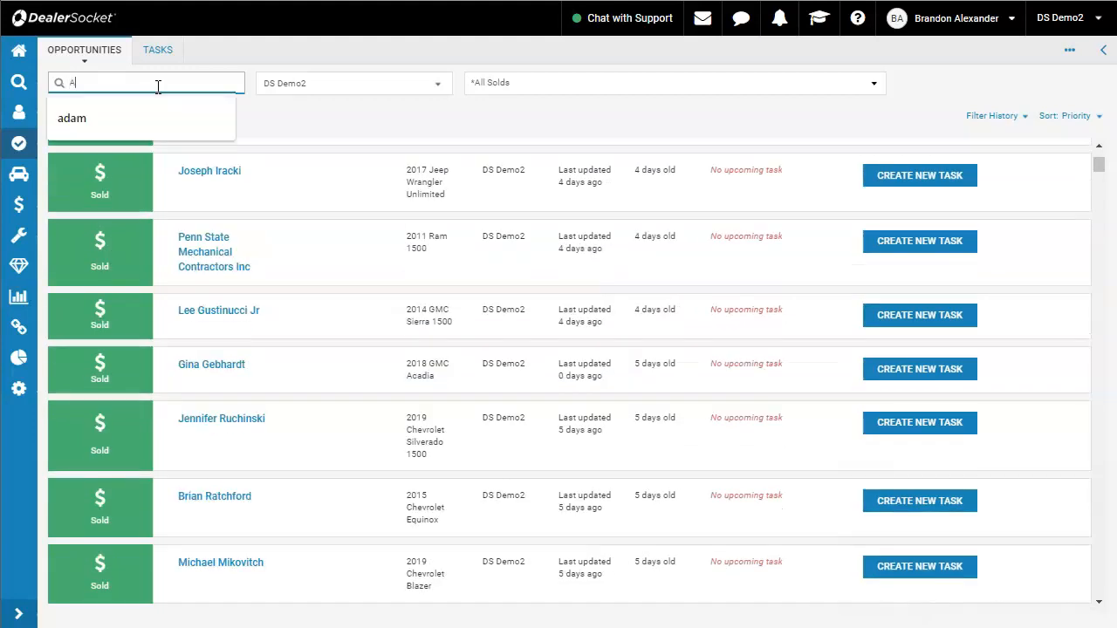
text(Altima)
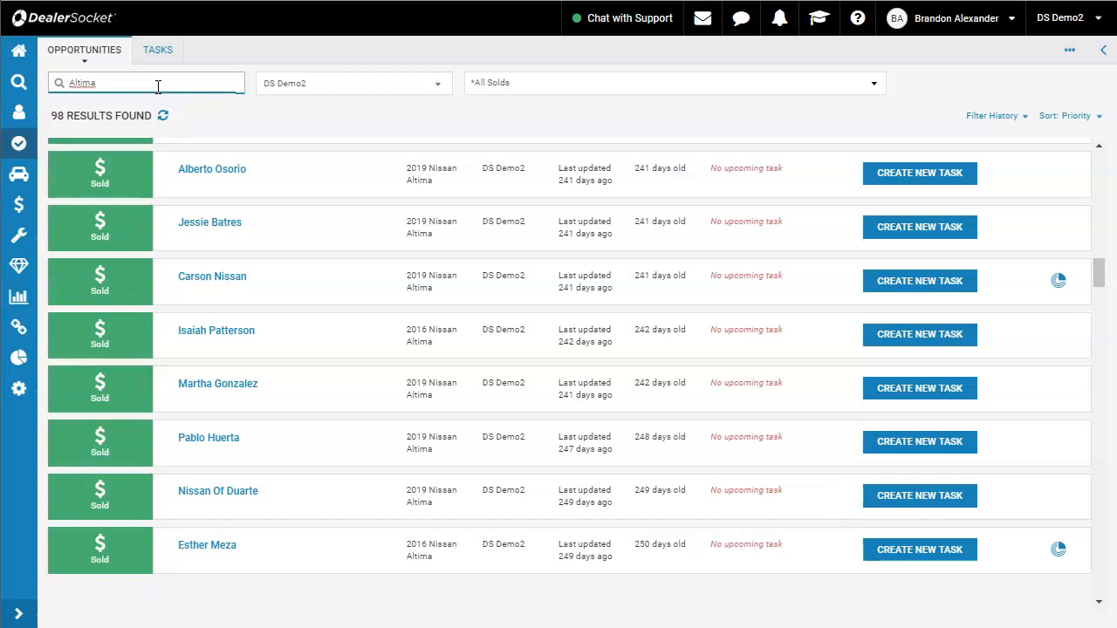
mouse_move(328, 323)
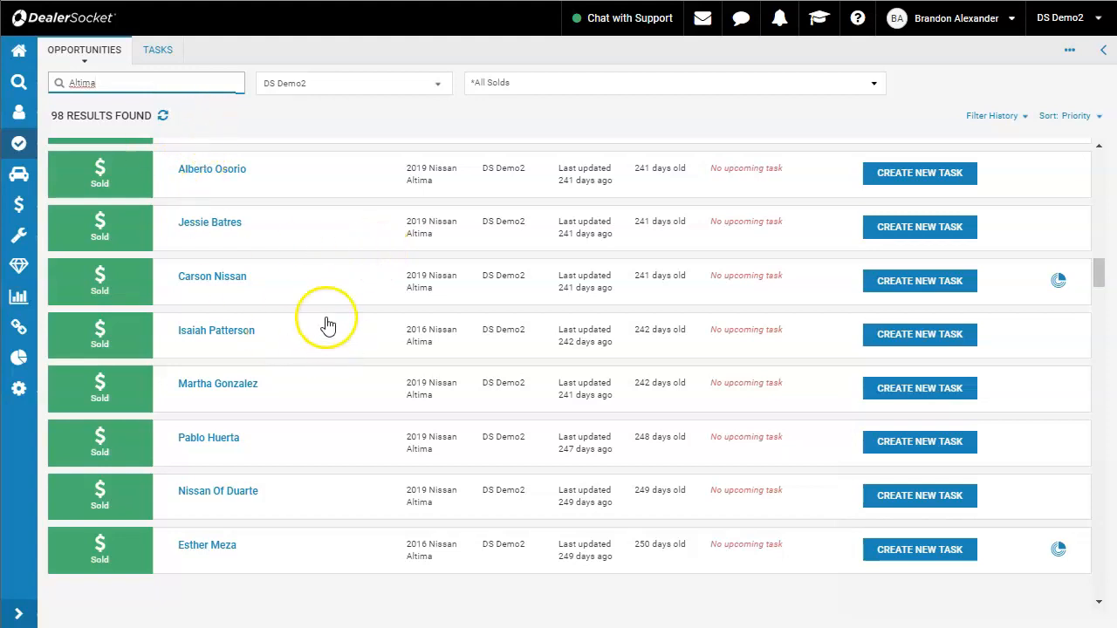
mouse_move(248, 281)
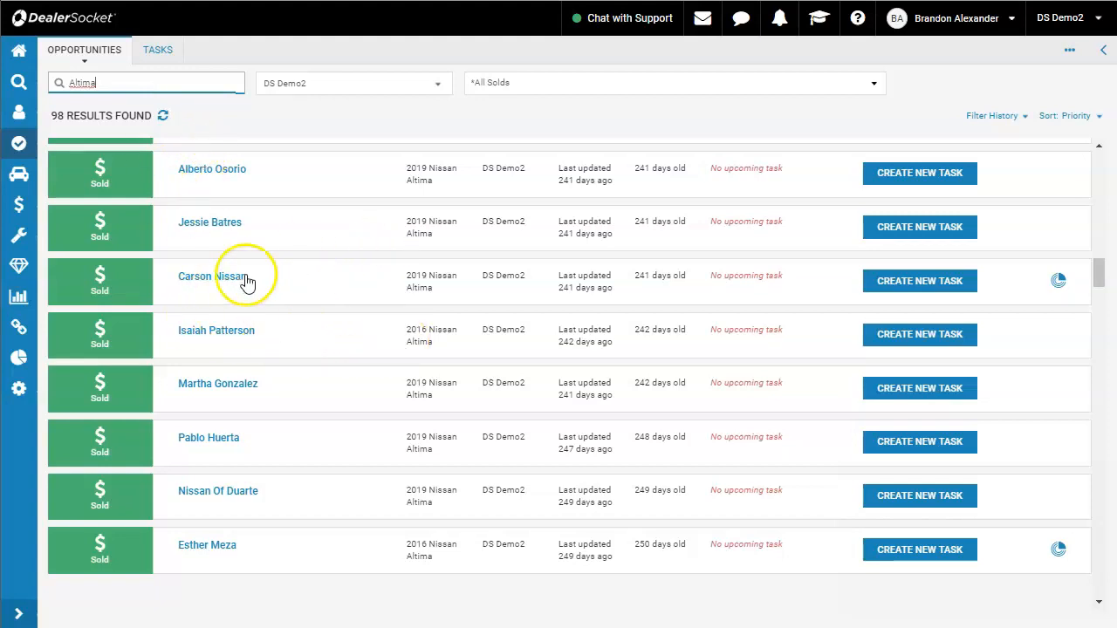
mouse_move(301, 296)
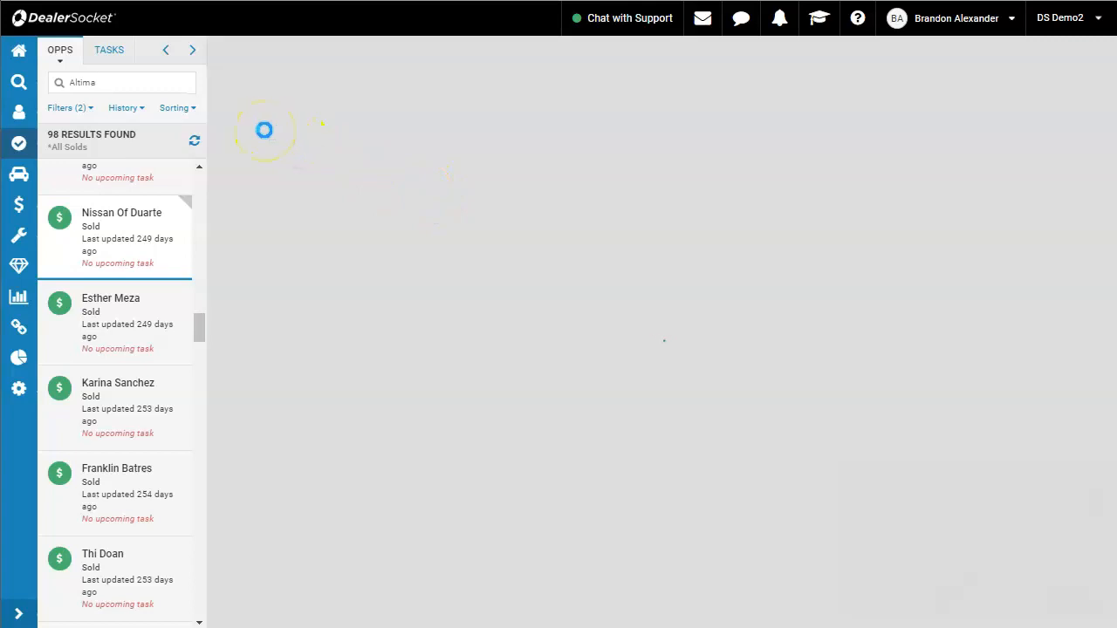
Step: Open Nissan Of Duarte's sales opportunity and view its deal recap
click(122, 236)
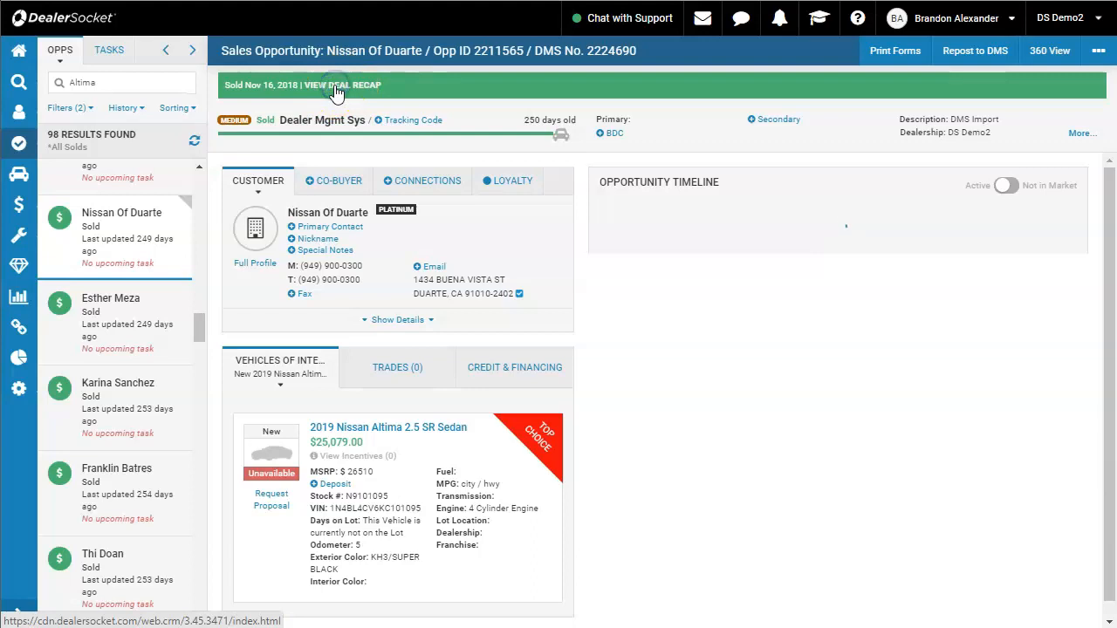
click(340, 84)
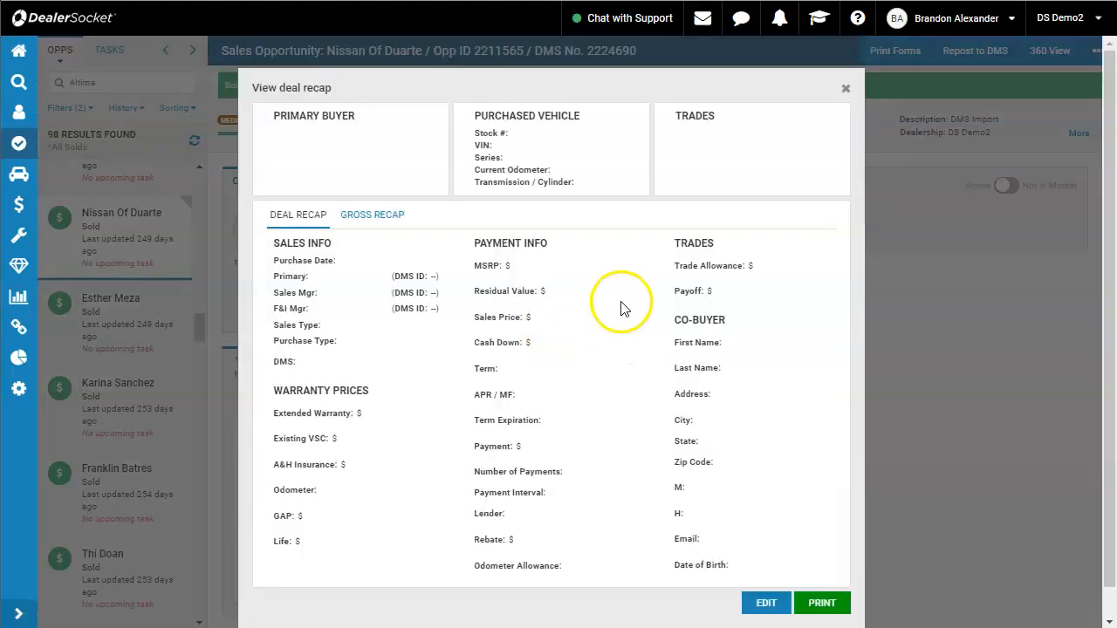
mouse_move(572, 450)
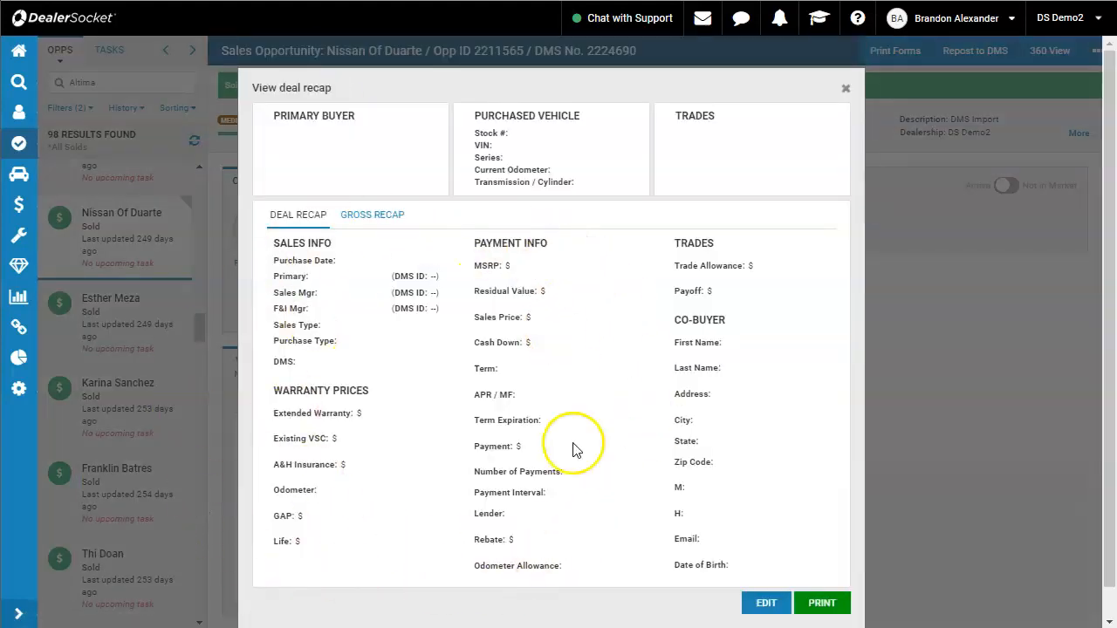
mouse_move(459, 426)
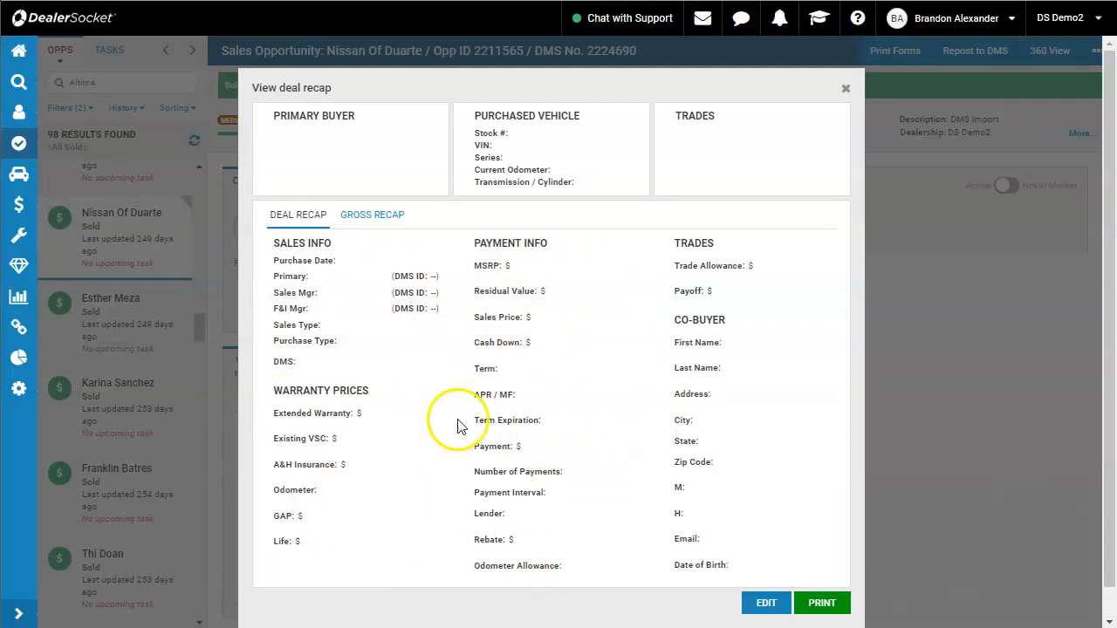
mouse_move(495, 478)
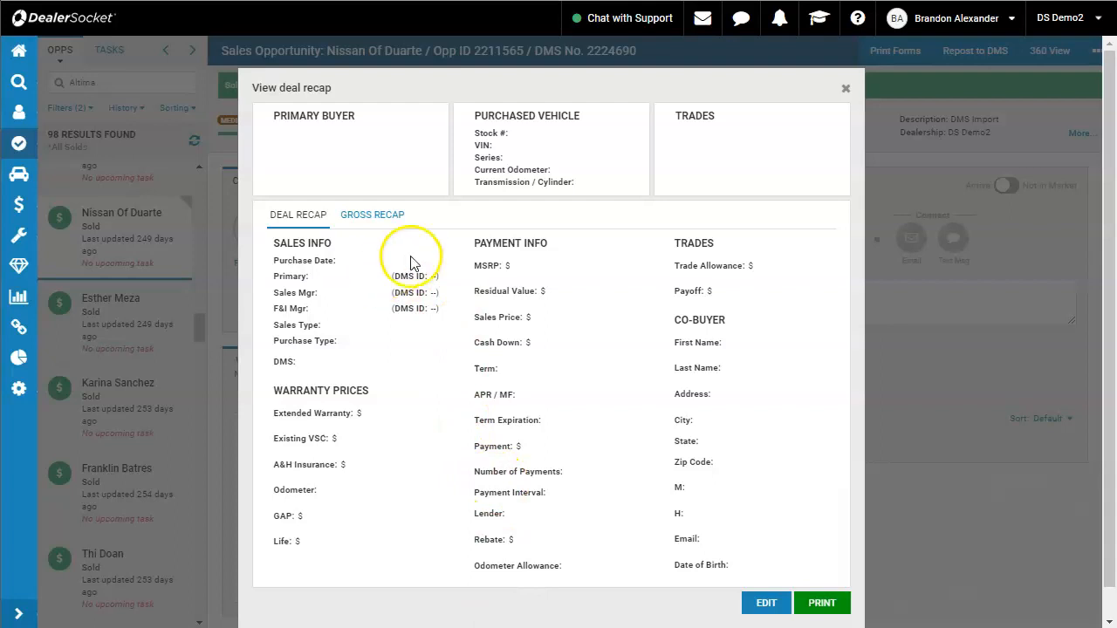
mouse_move(733, 305)
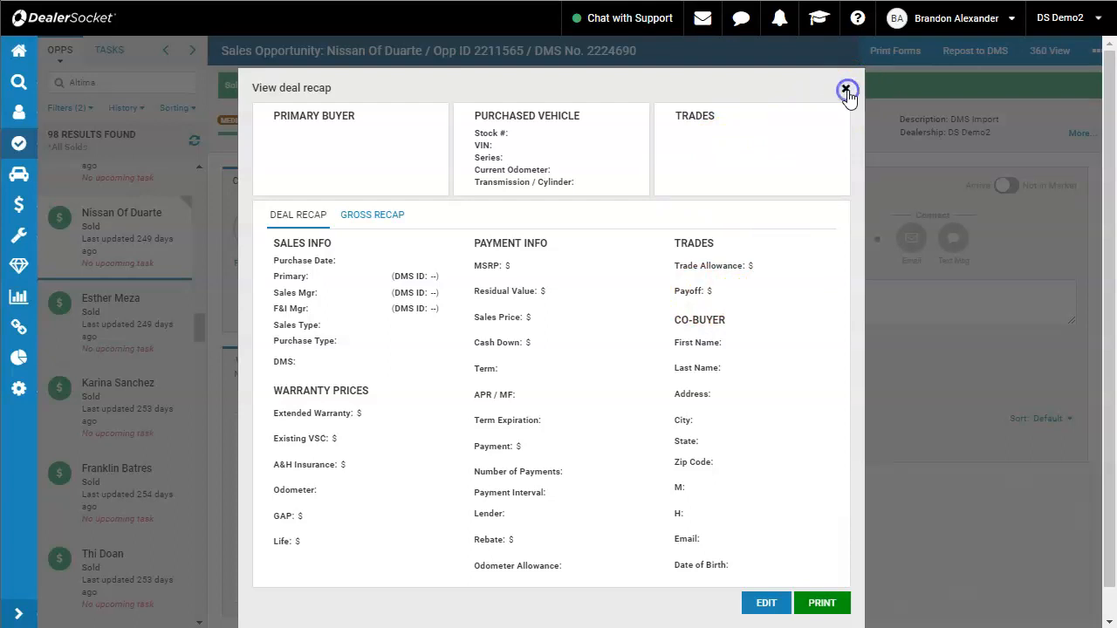
Step: Close the deal recap, returning to Nissan Of Duarte's sales opportunity record
click(844, 89)
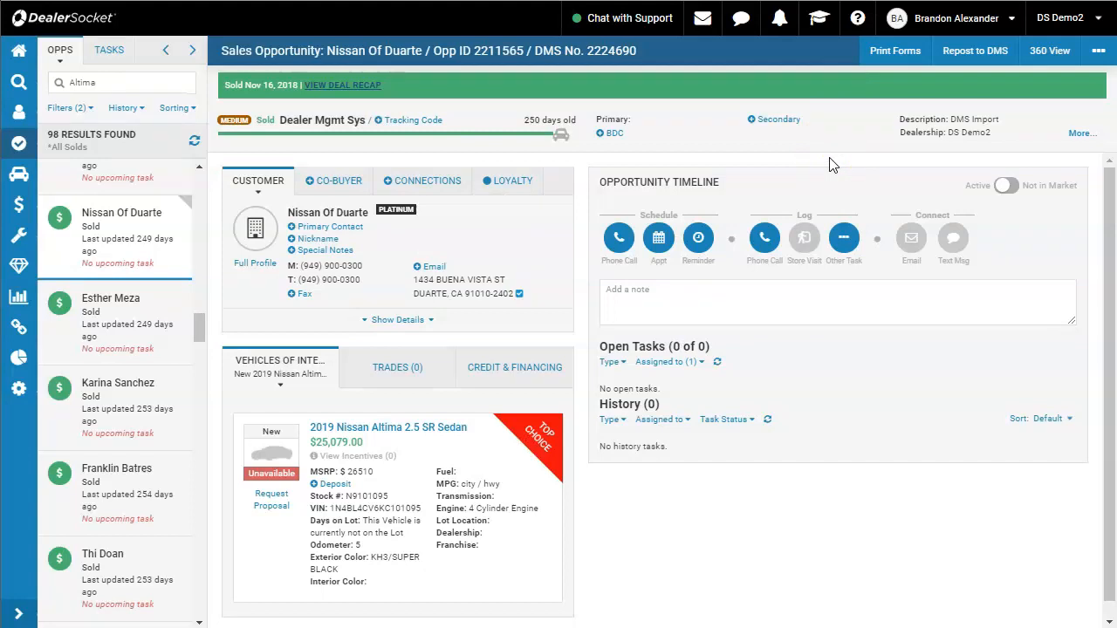
mouse_move(897, 402)
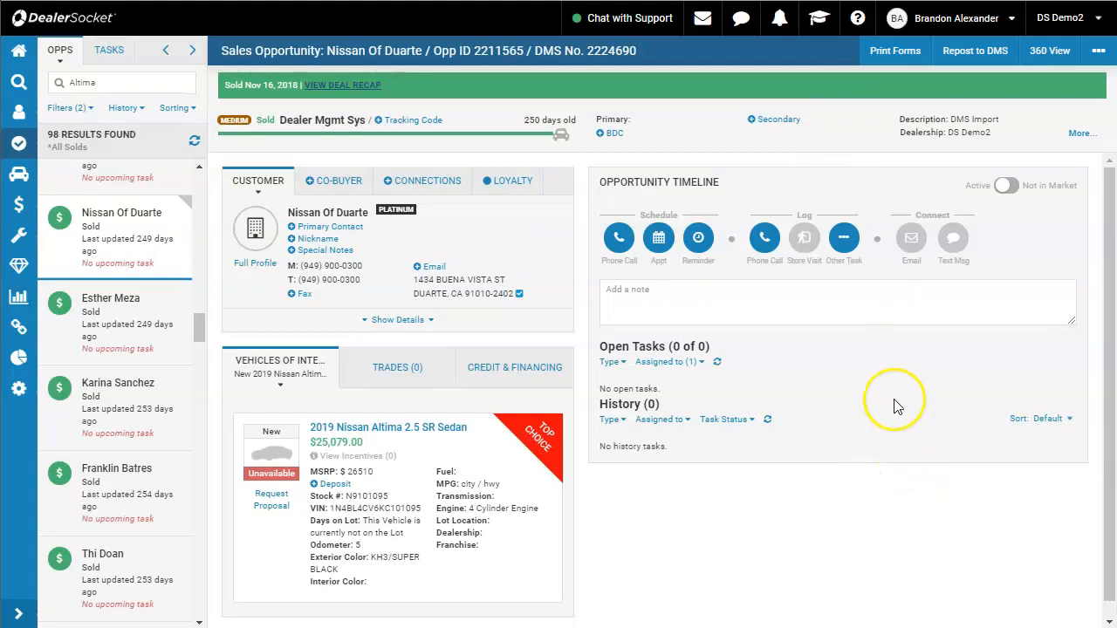
mouse_move(897, 405)
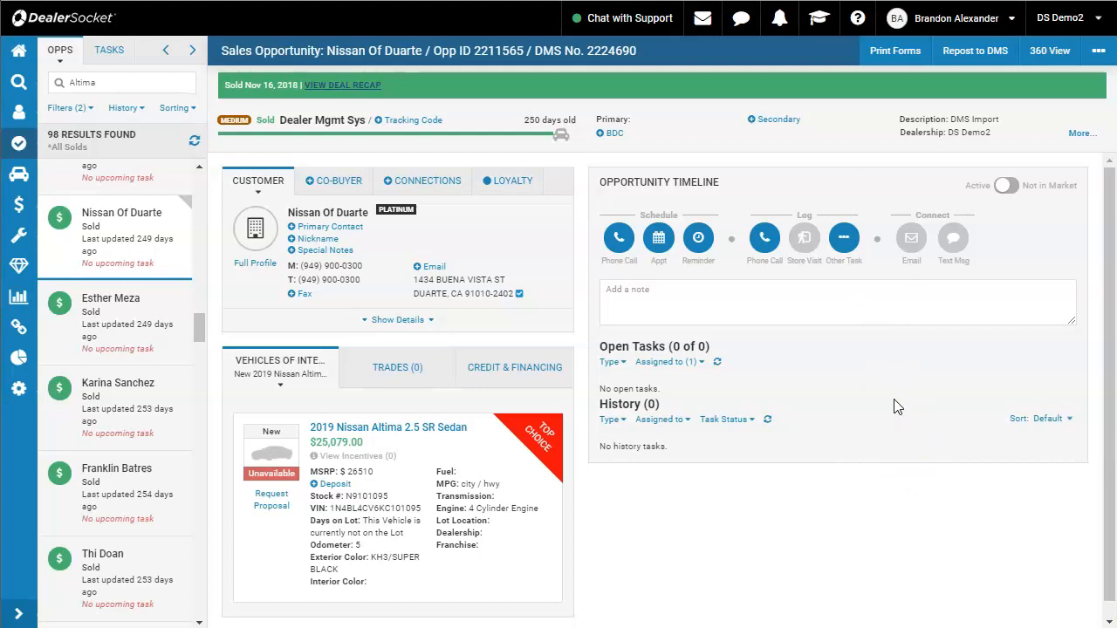